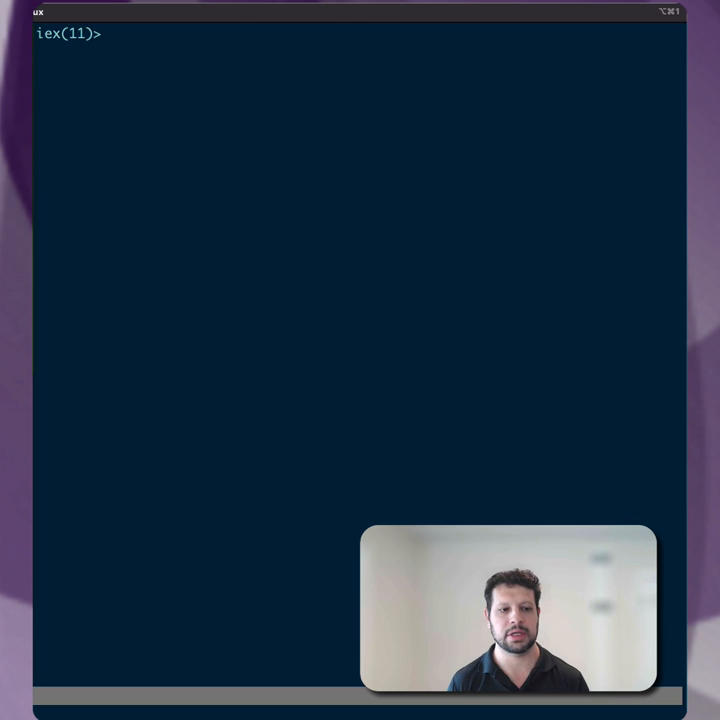
Bind map to %{some: %{map: %{count: 0}}} at the IEx prompt.
type("map = %{some: %{map: %{count: 0}}}")
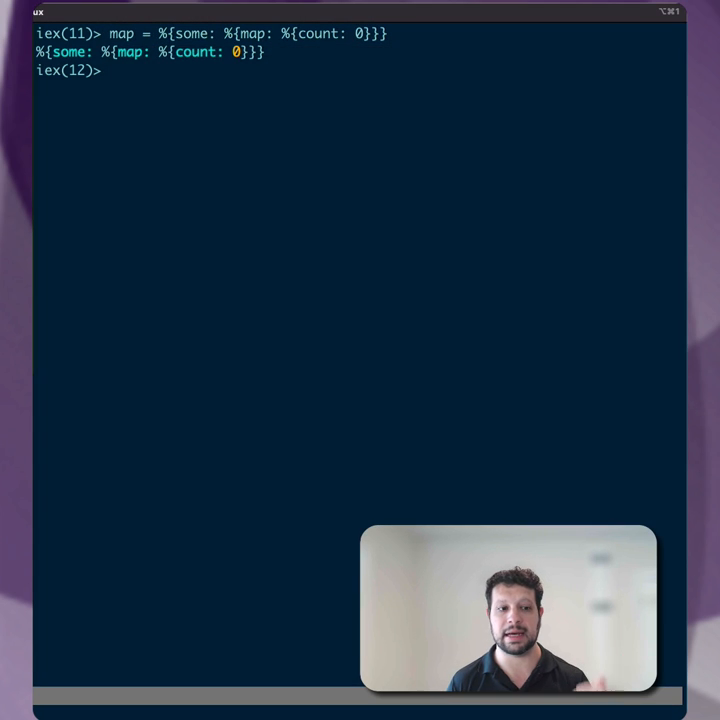
Run put_in(map, [:some, :map, :count], 10) and select the returned result line.
type("put_in(map, [:some, :map, :count], 10)")
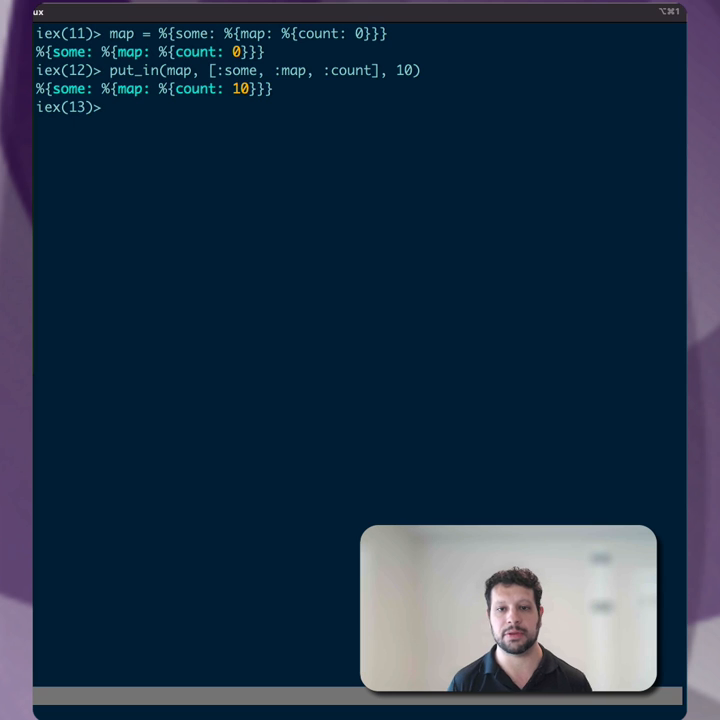
triple_click(250, 71)
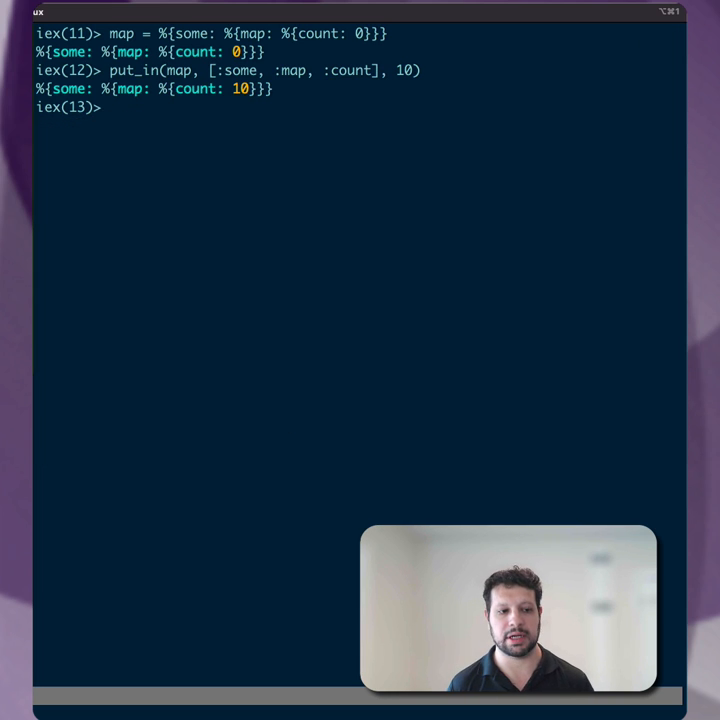
Create user with User.new() and call put_in on [:account, :pro] with true, raising UndefinedFunctionError.
type("user = User.new()")
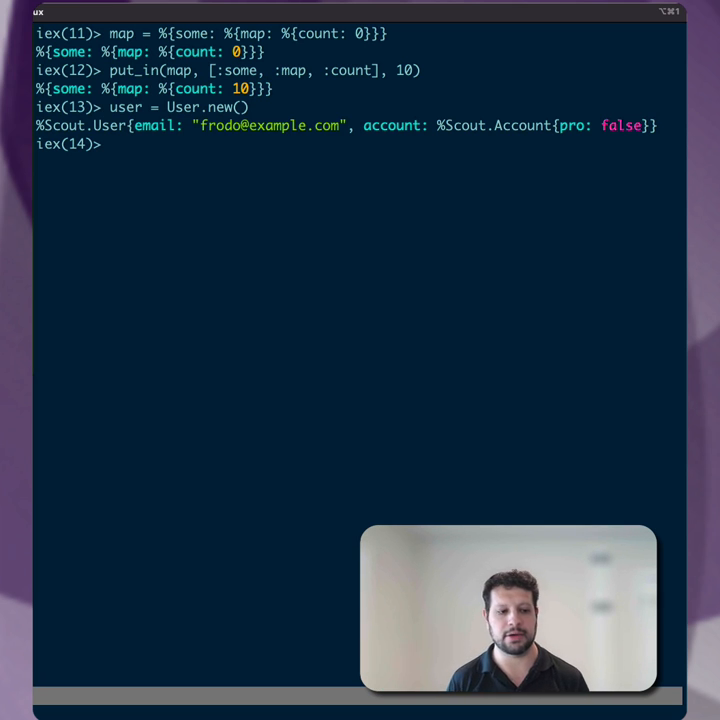
type("updated_user = put_in(user, [:account, :pro], true)")
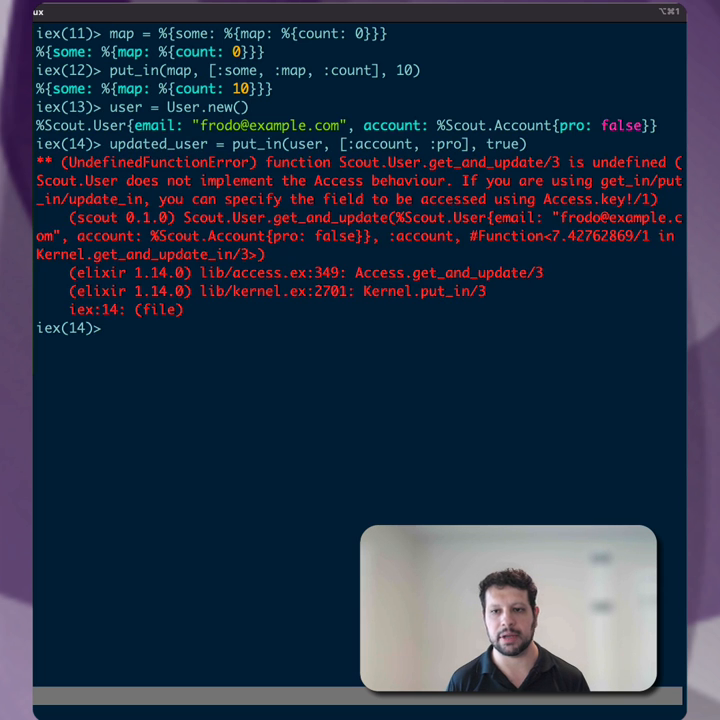